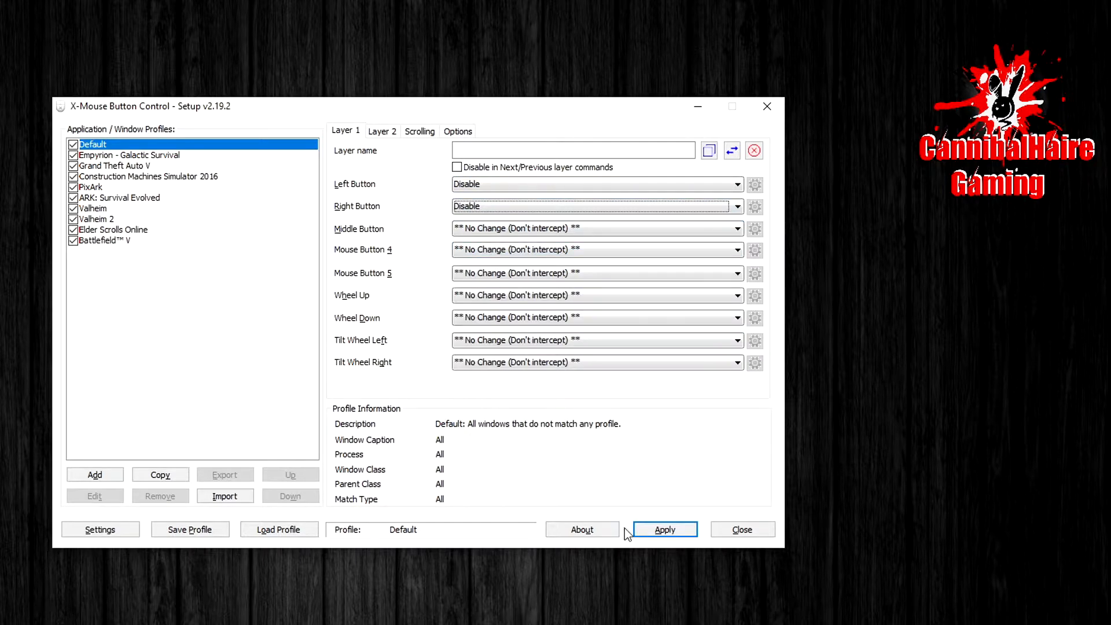
Apply the Default profile with Left and Right Button set to Disable.
{"action": "left_click", "coordinate": [663, 529]}
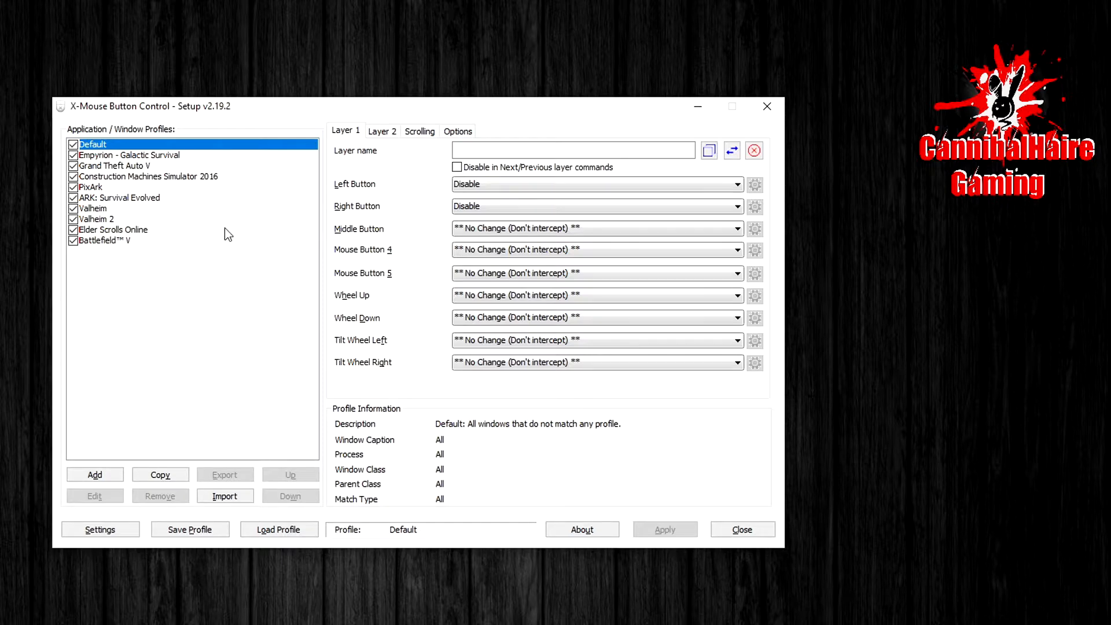
{"action": "mouse_move", "coordinate": [572, 199]}
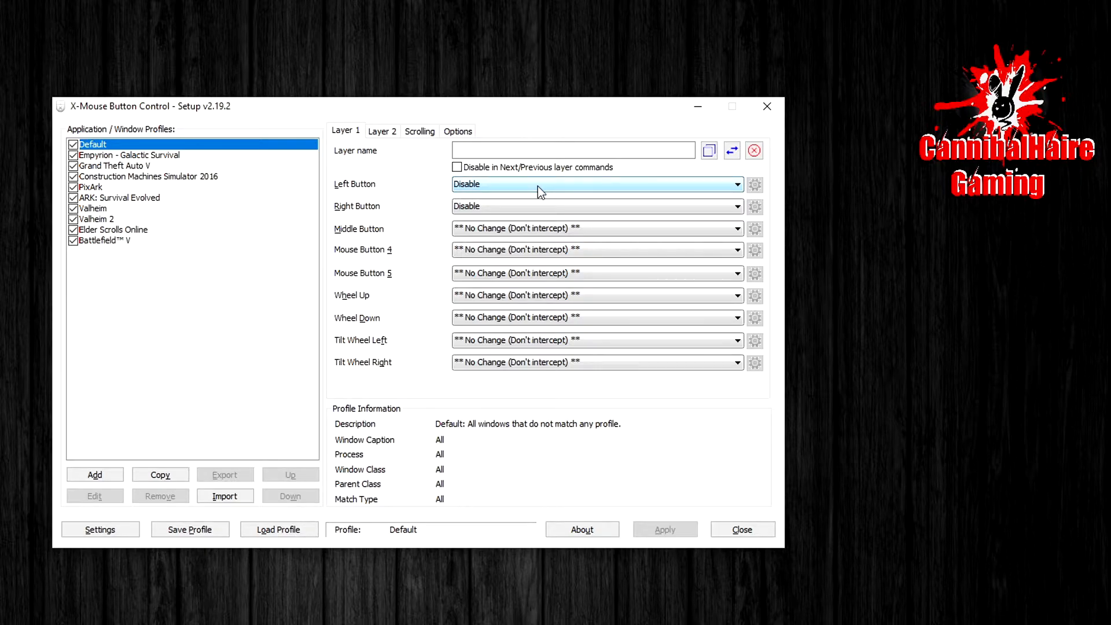
Set Left Button and Right Button back to No Change (Don't intercept).
{"action": "left_click", "coordinate": [597, 184]}
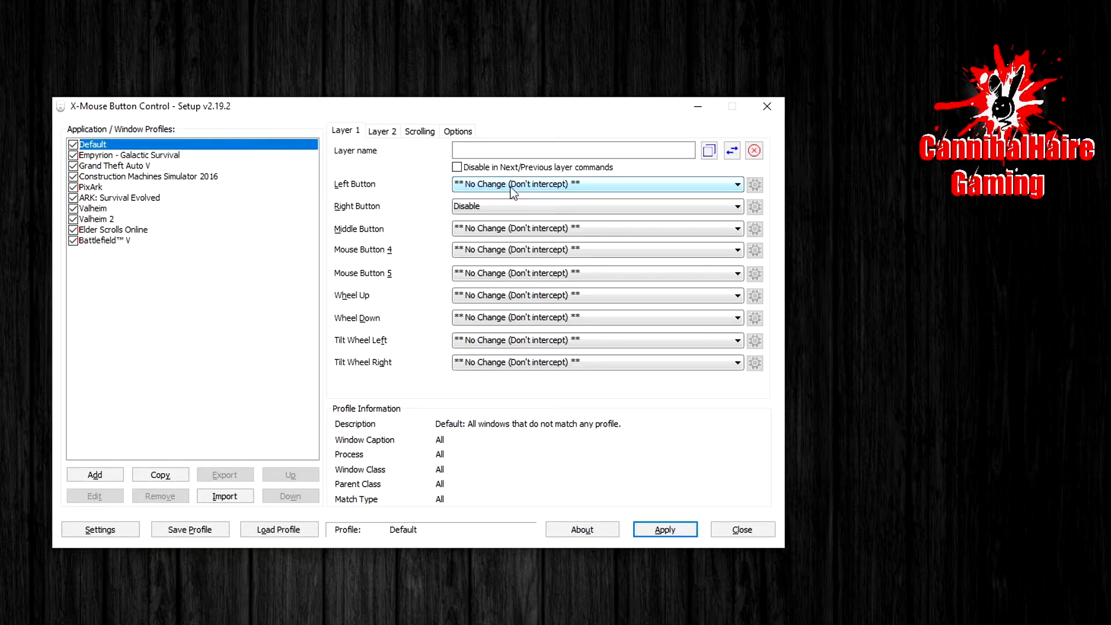
{"action": "left_click", "coordinate": [595, 206]}
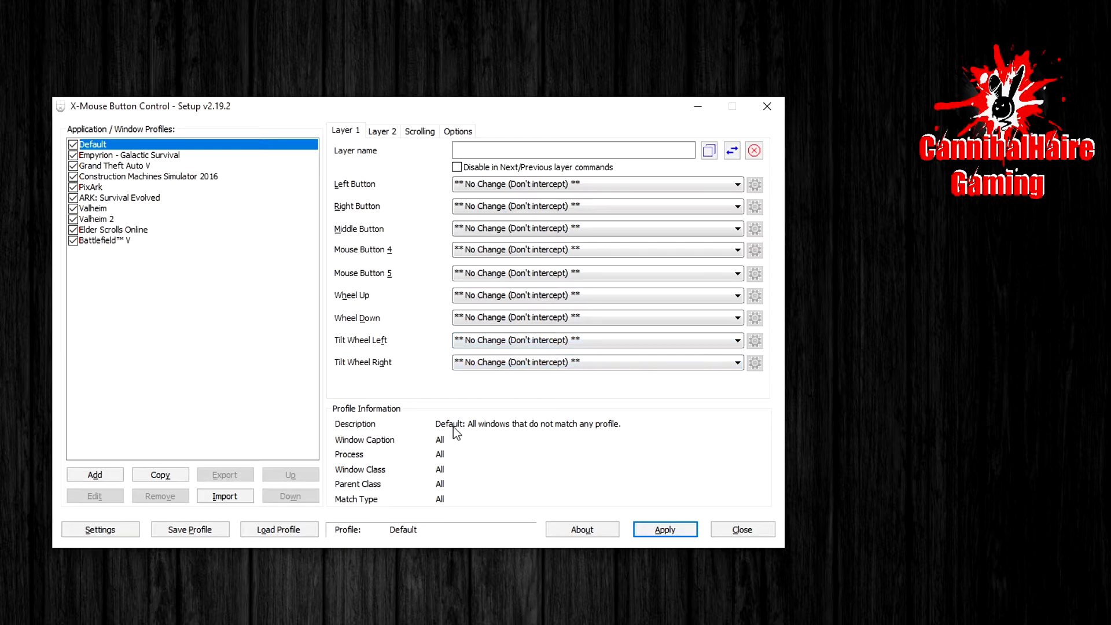
{"action": "mouse_move", "coordinate": [562, 510]}
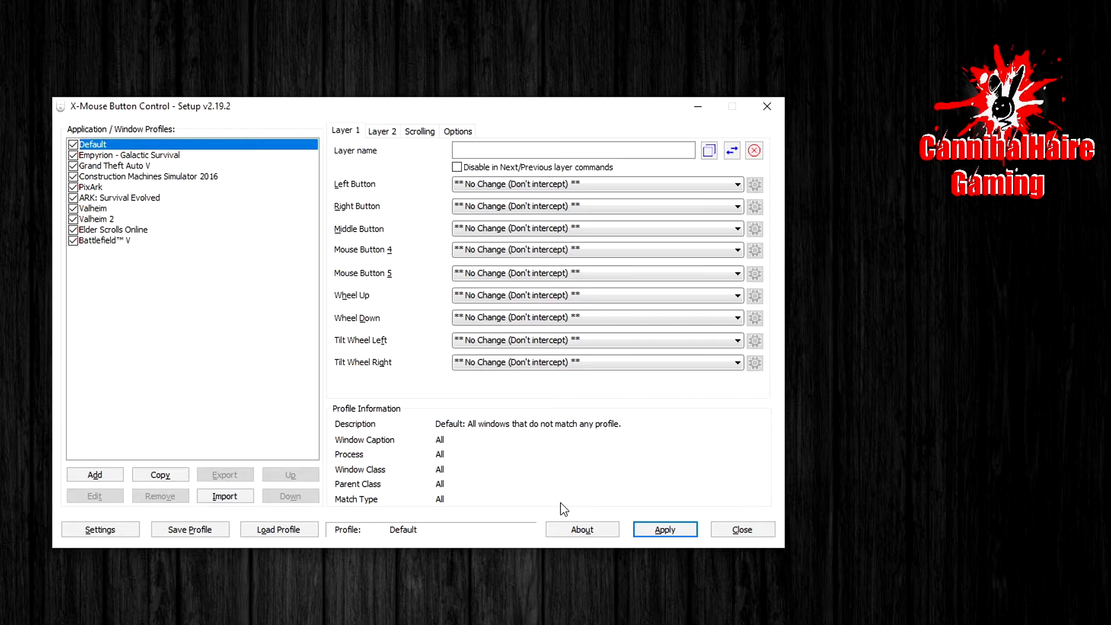
{"action": "mouse_move", "coordinate": [583, 499]}
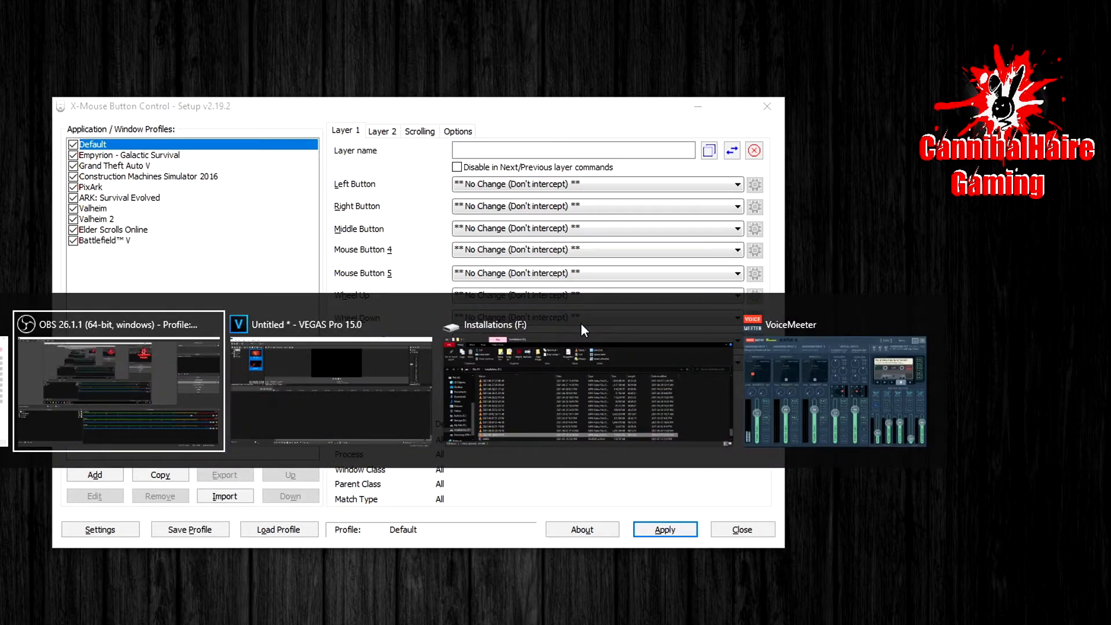
Switch through the app switcher back to the X-Mouse Button Control - Setup window.
{"action": "left_click", "coordinate": [791, 324]}
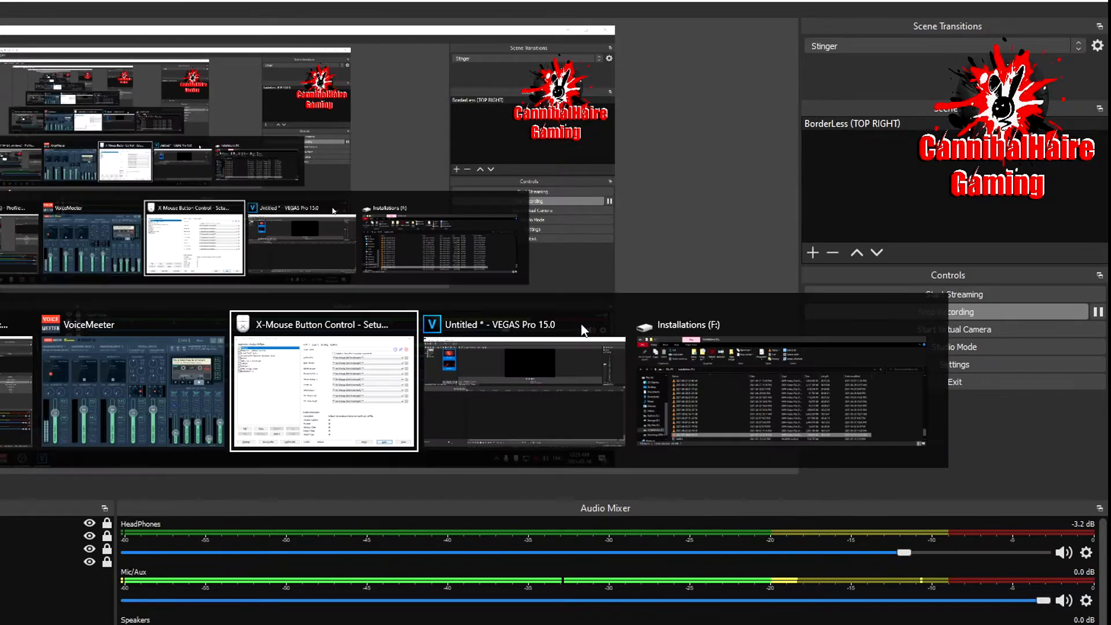
{"action": "left_click", "coordinate": [324, 324]}
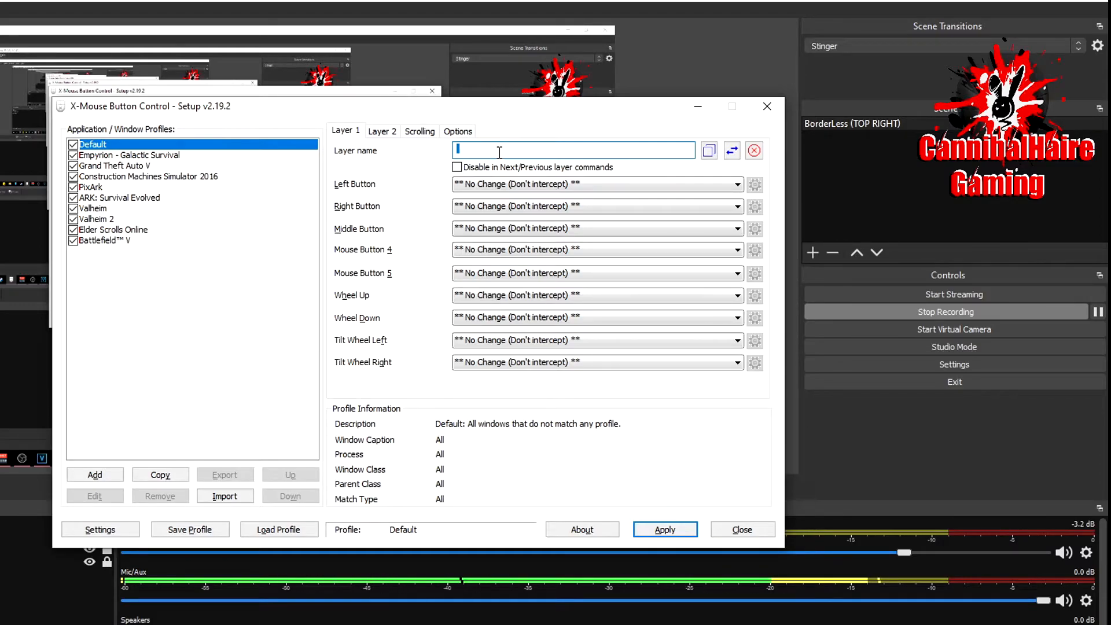
Apply the No Change settings, browse the PixArk and Battlefield V profiles, and return to Default.
{"action": "left_click", "coordinate": [665, 529]}
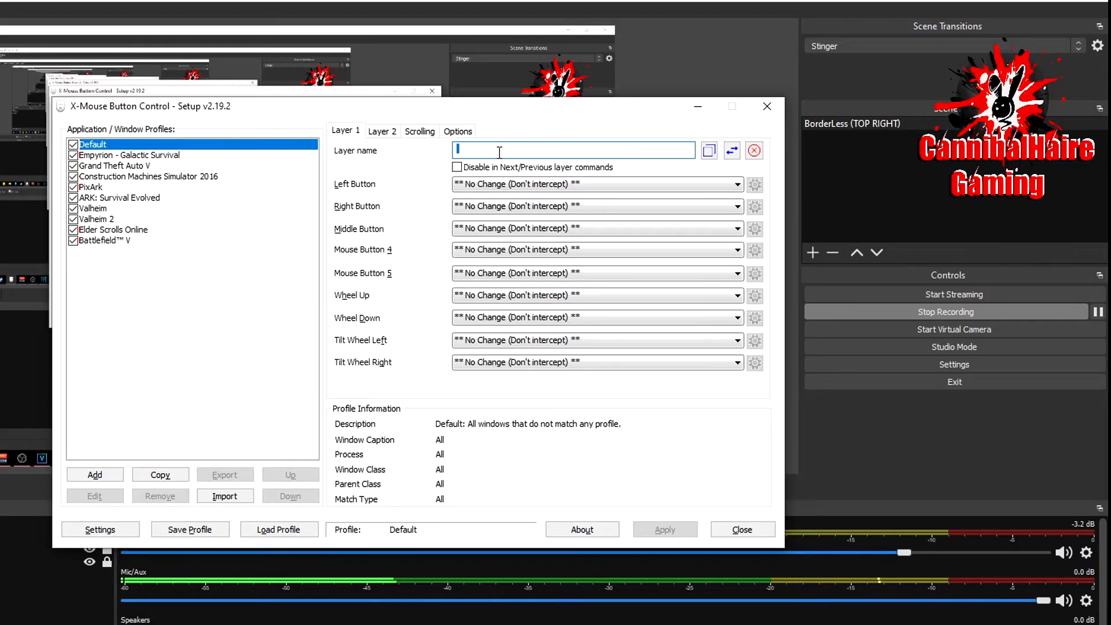
{"action": "left_click", "coordinate": [91, 186]}
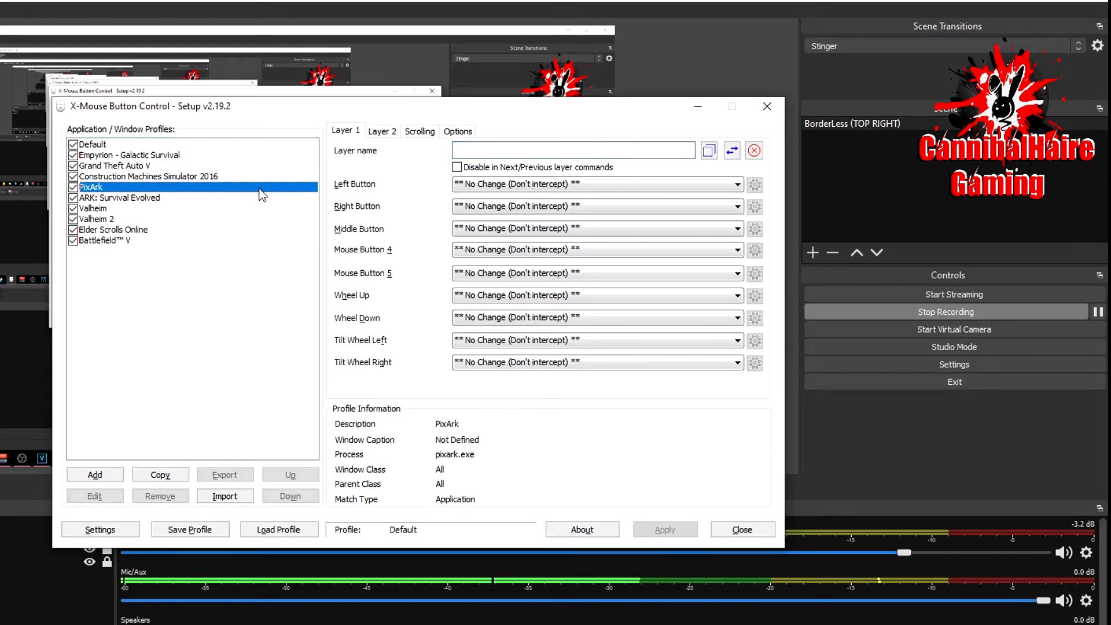
{"action": "left_click", "coordinate": [106, 240]}
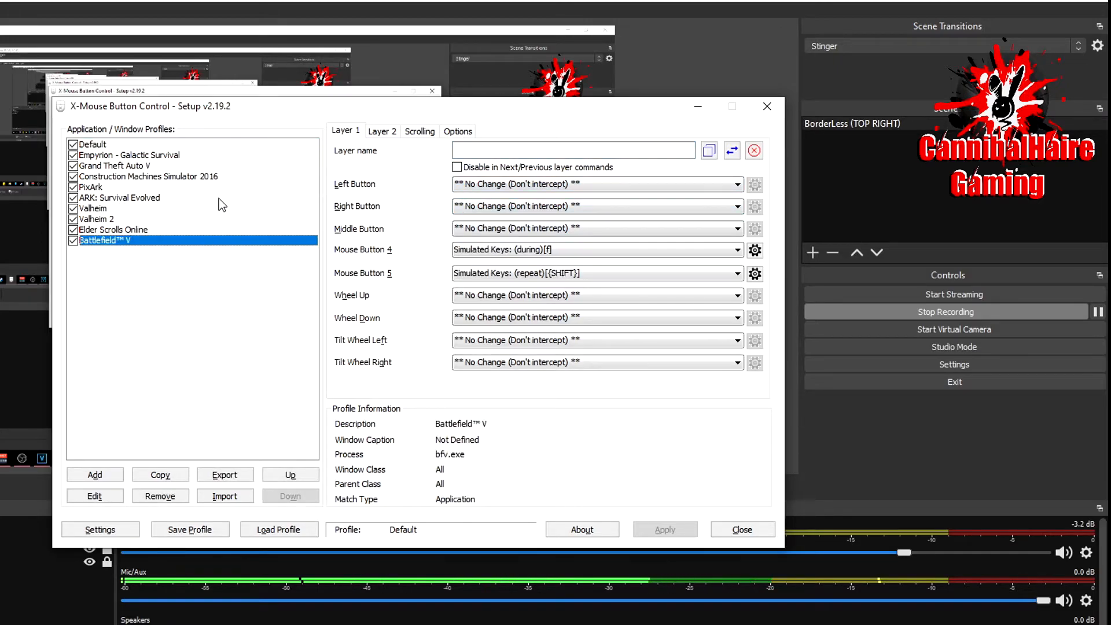
{"action": "left_click", "coordinate": [93, 143]}
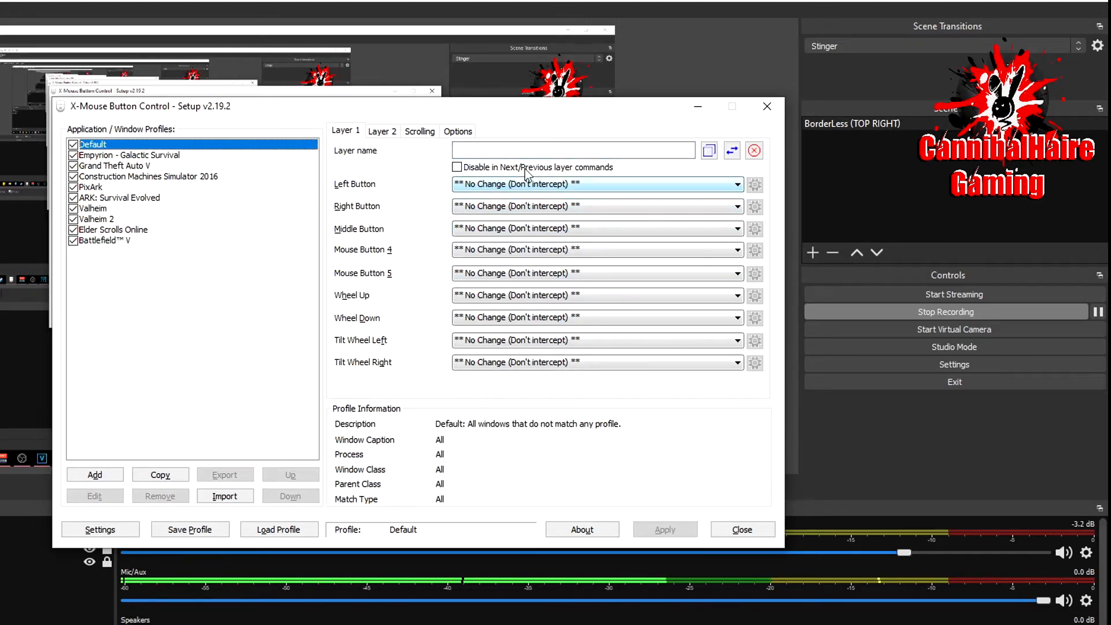